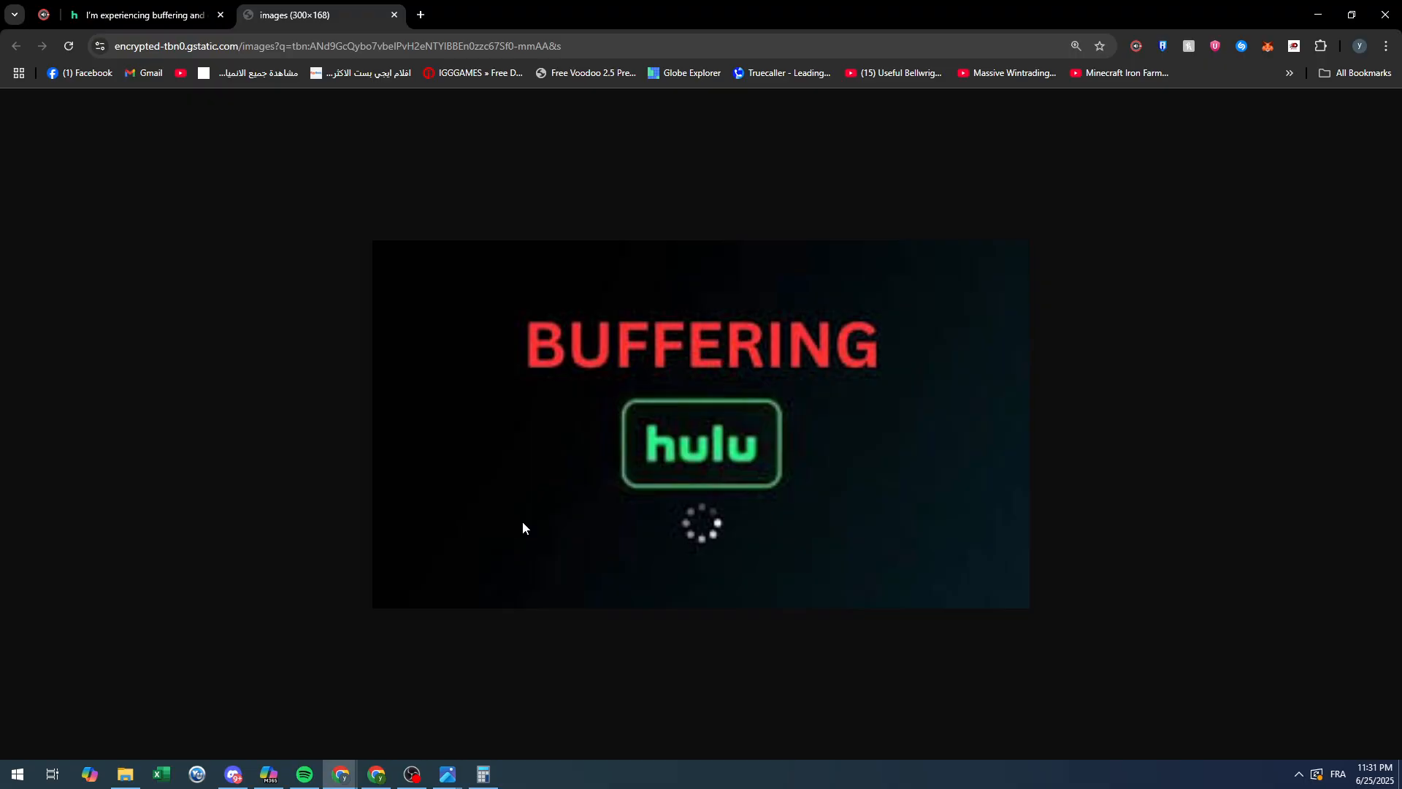
mouse_move(711, 532)
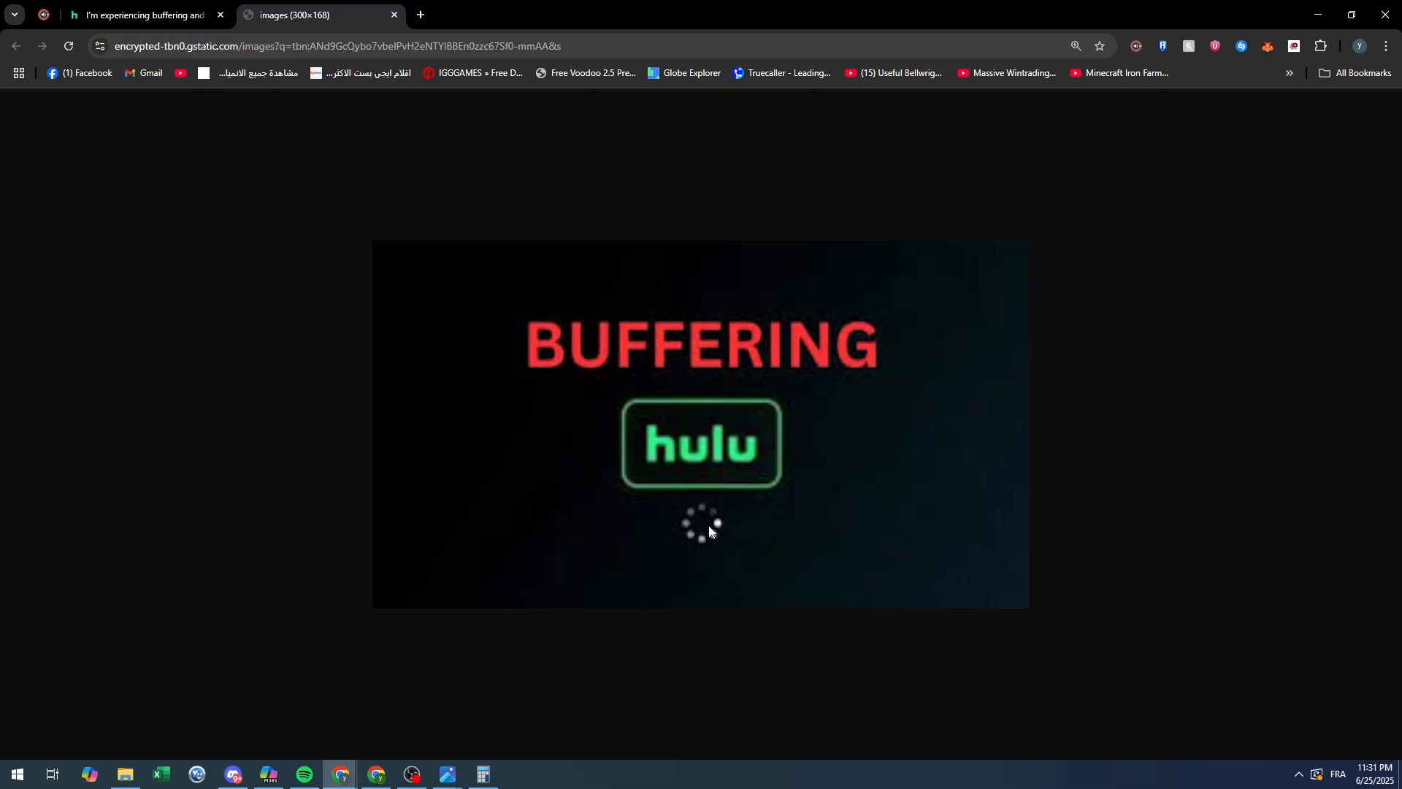
- Show the Hulu buffering help article, glance at the buffering image tab, then return
click(139, 15)
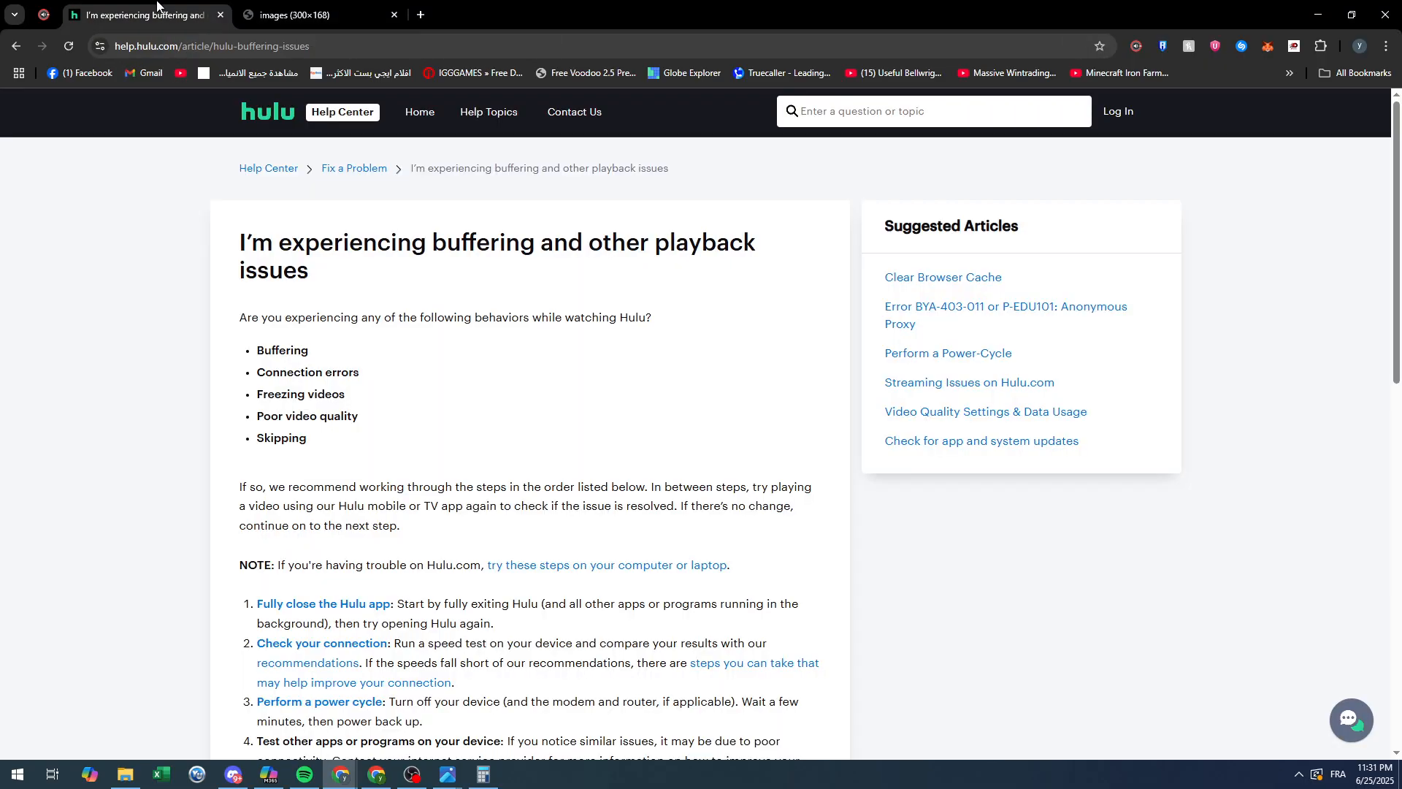
mouse_move(378, 391)
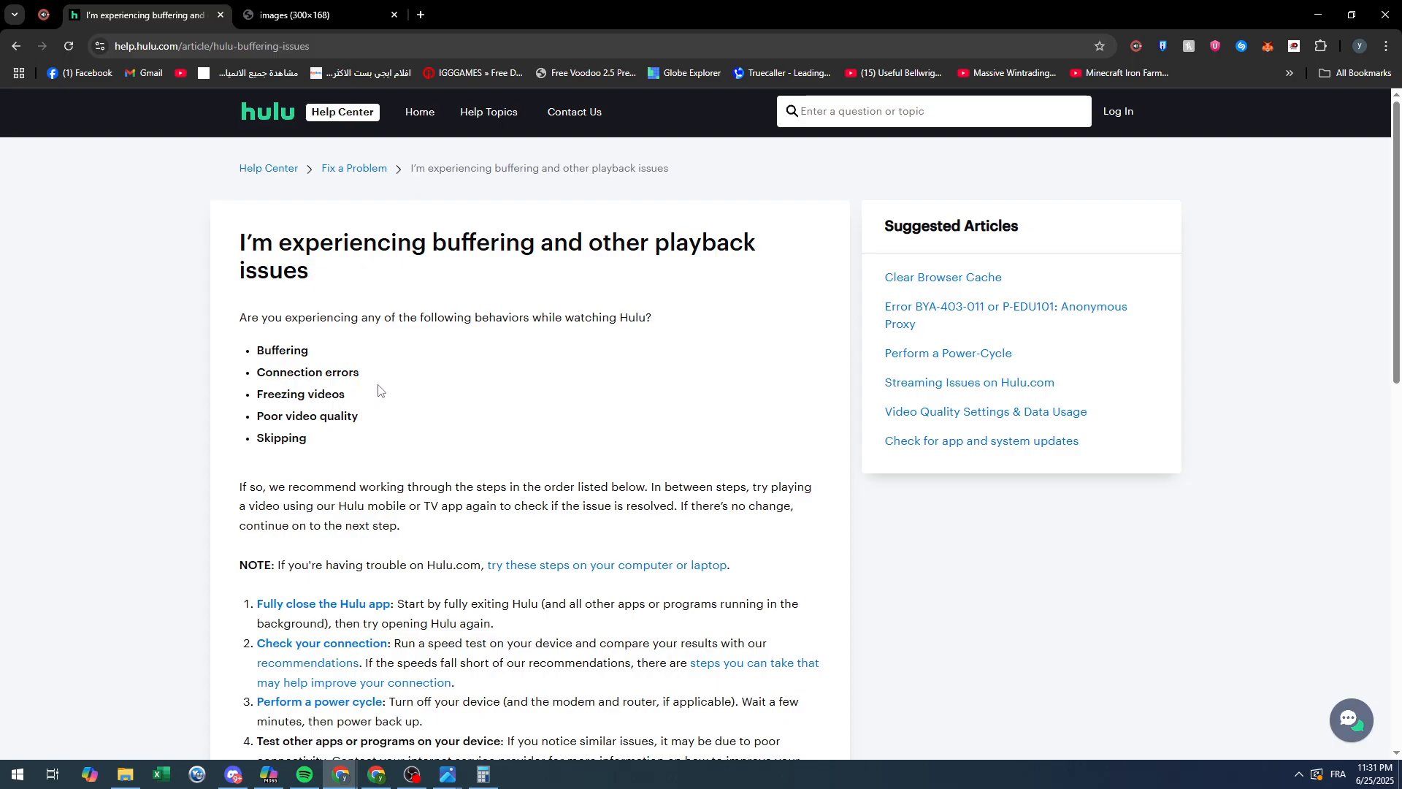
mouse_move(315, 7)
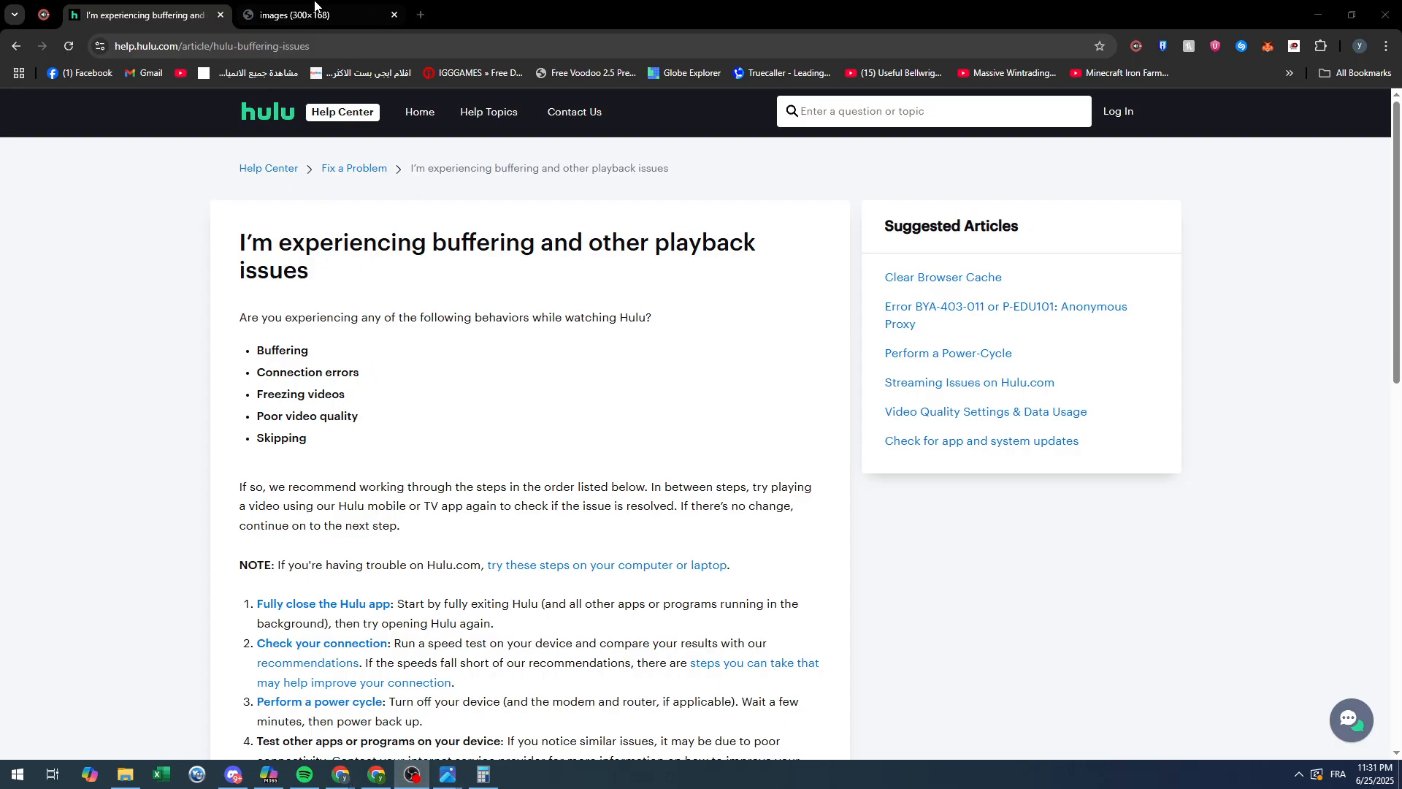
click(317, 16)
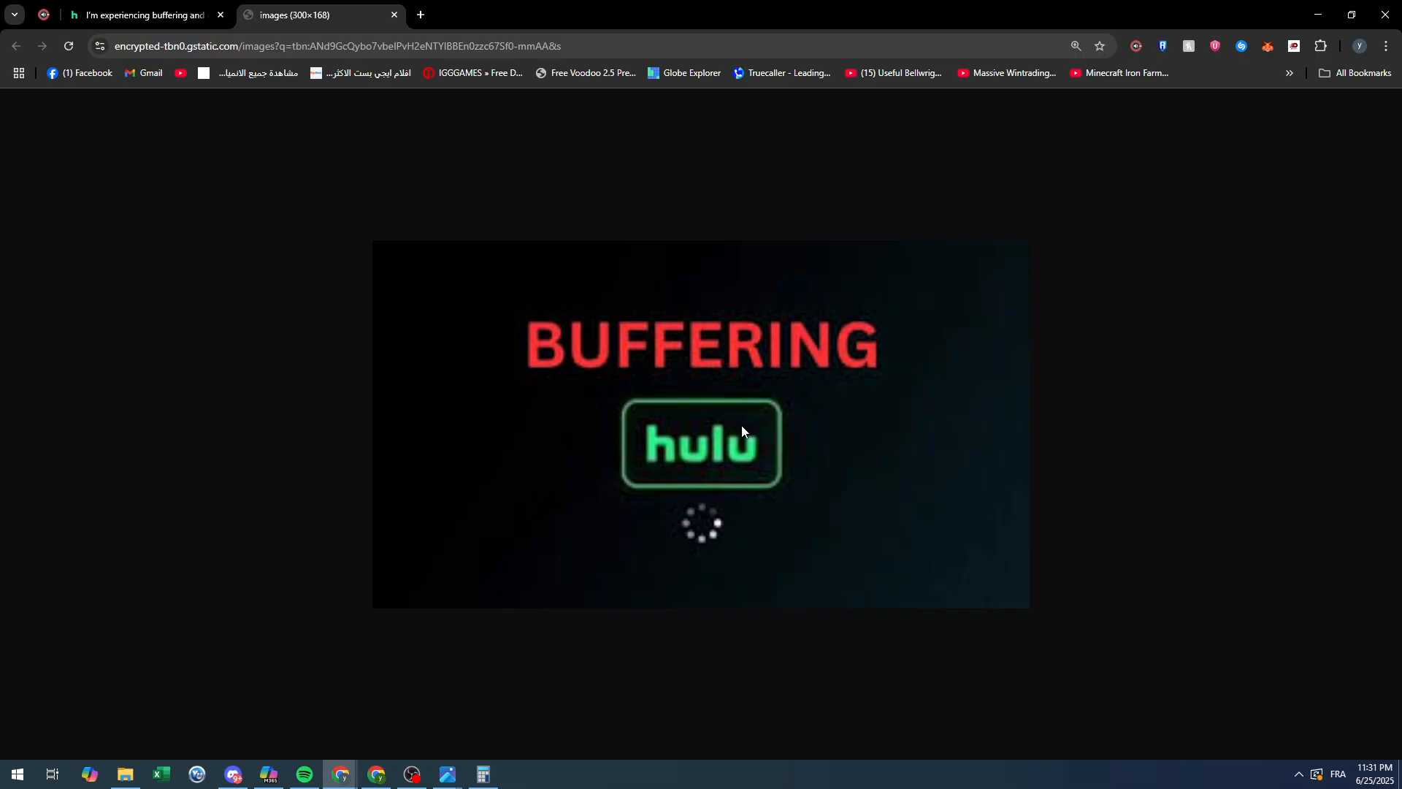
click(143, 15)
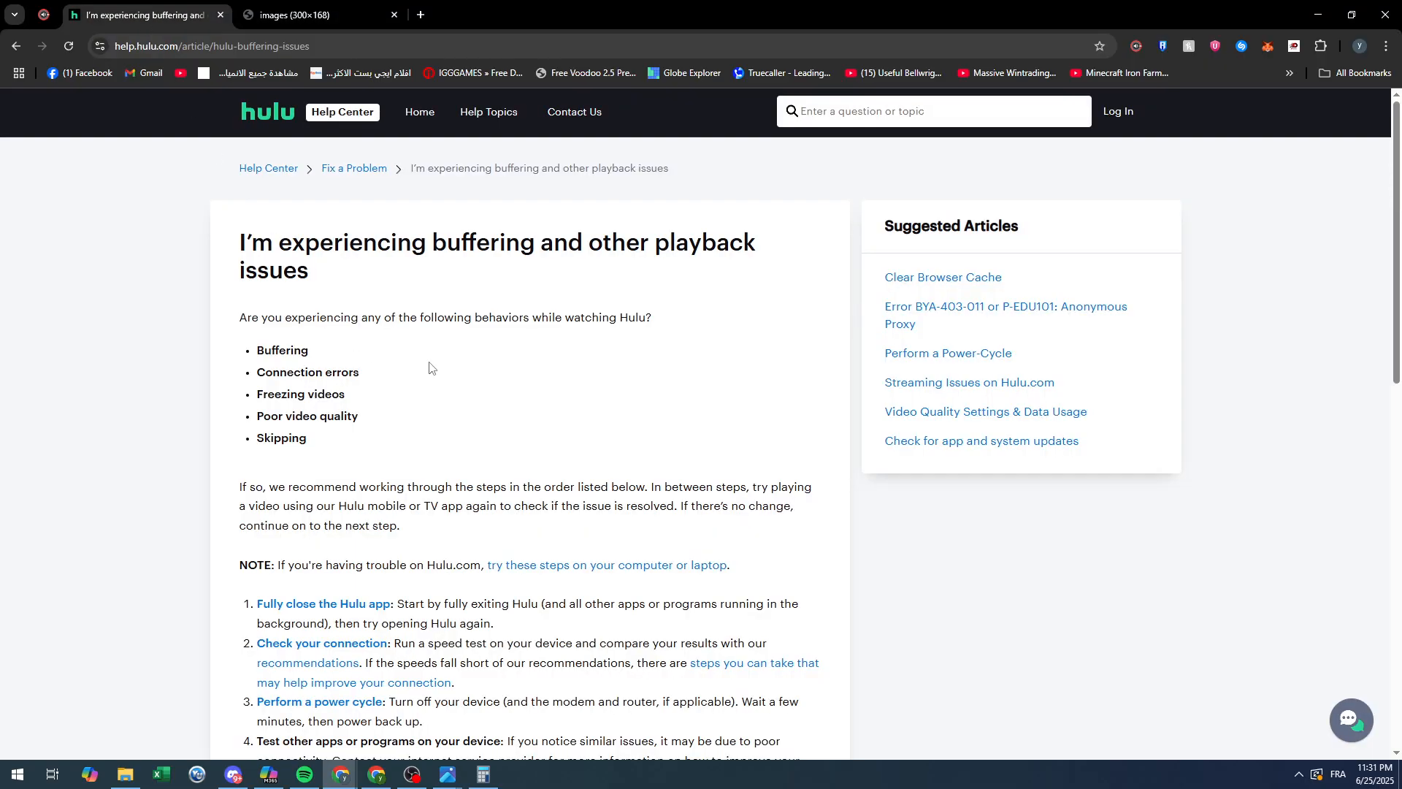
mouse_move(530, 454)
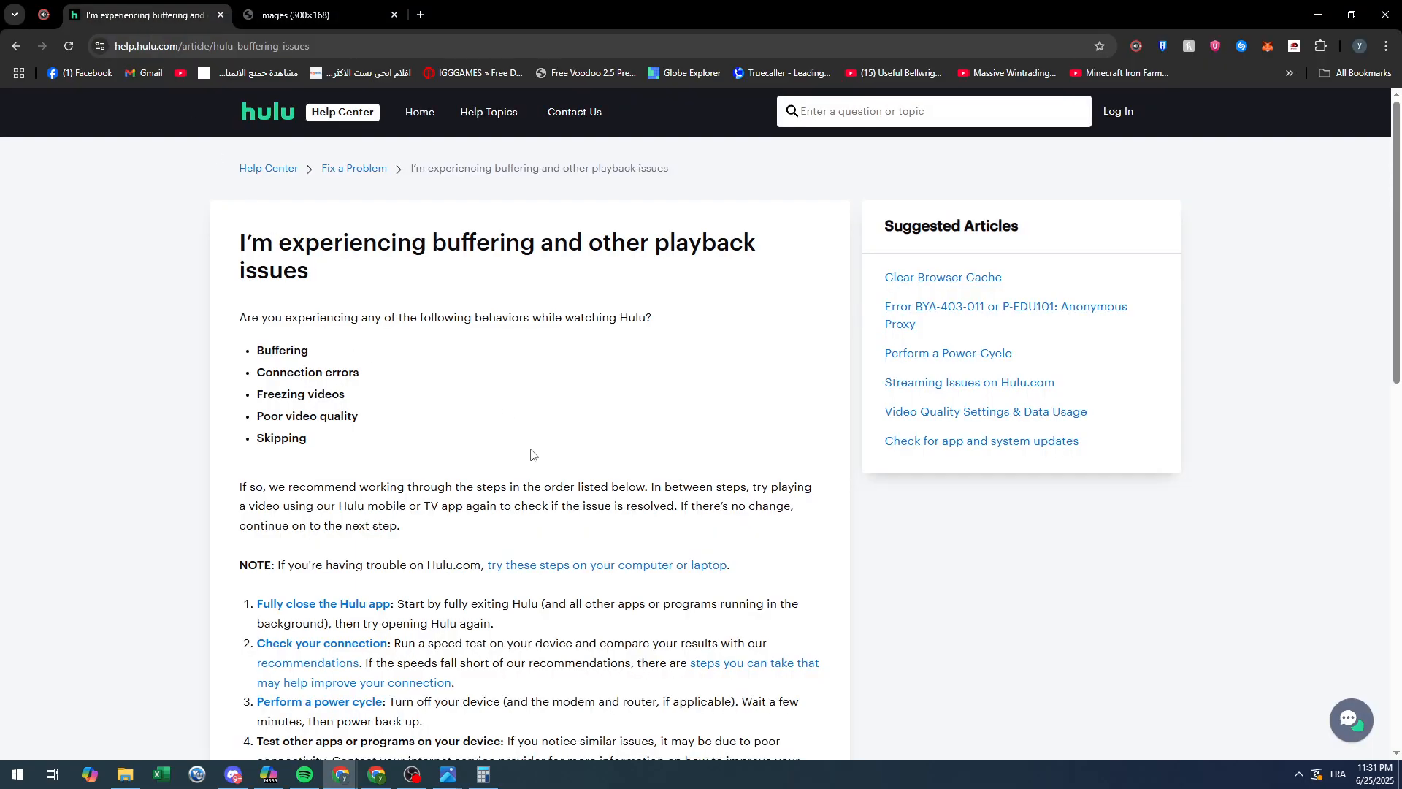
mouse_move(515, 422)
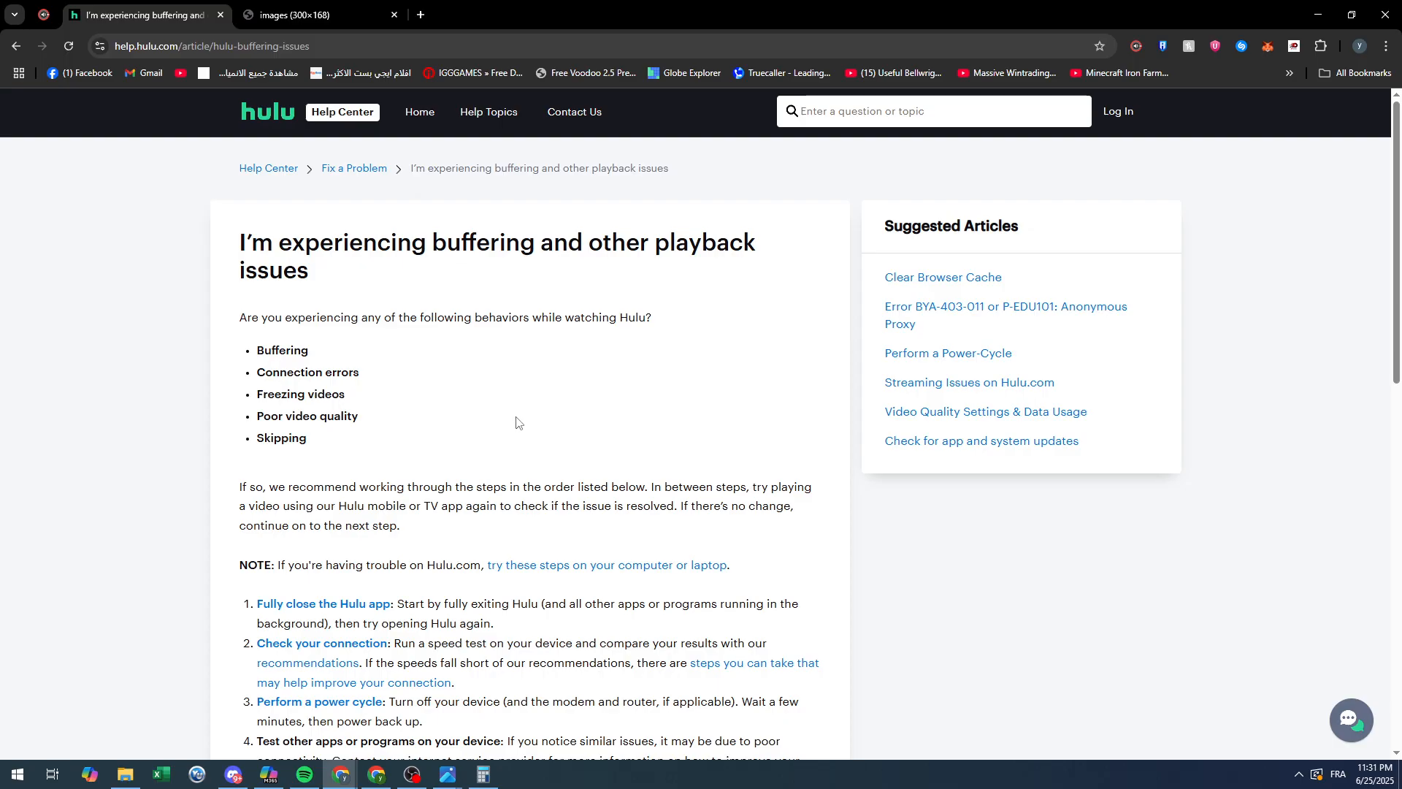
mouse_move(515, 426)
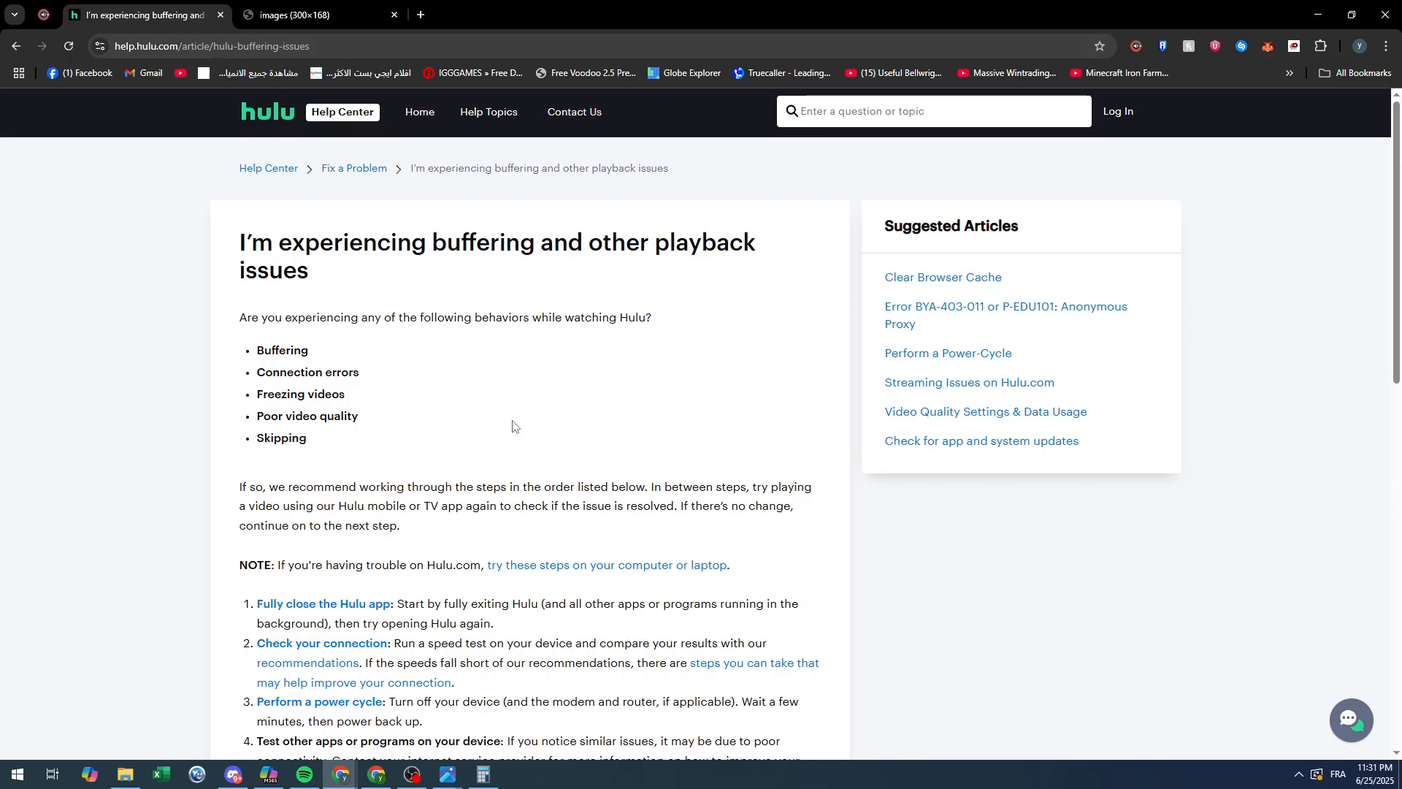
- Scroll the Hulu article to its seven troubleshooting steps and 'Still having trouble?' section
scroll(down, 3)
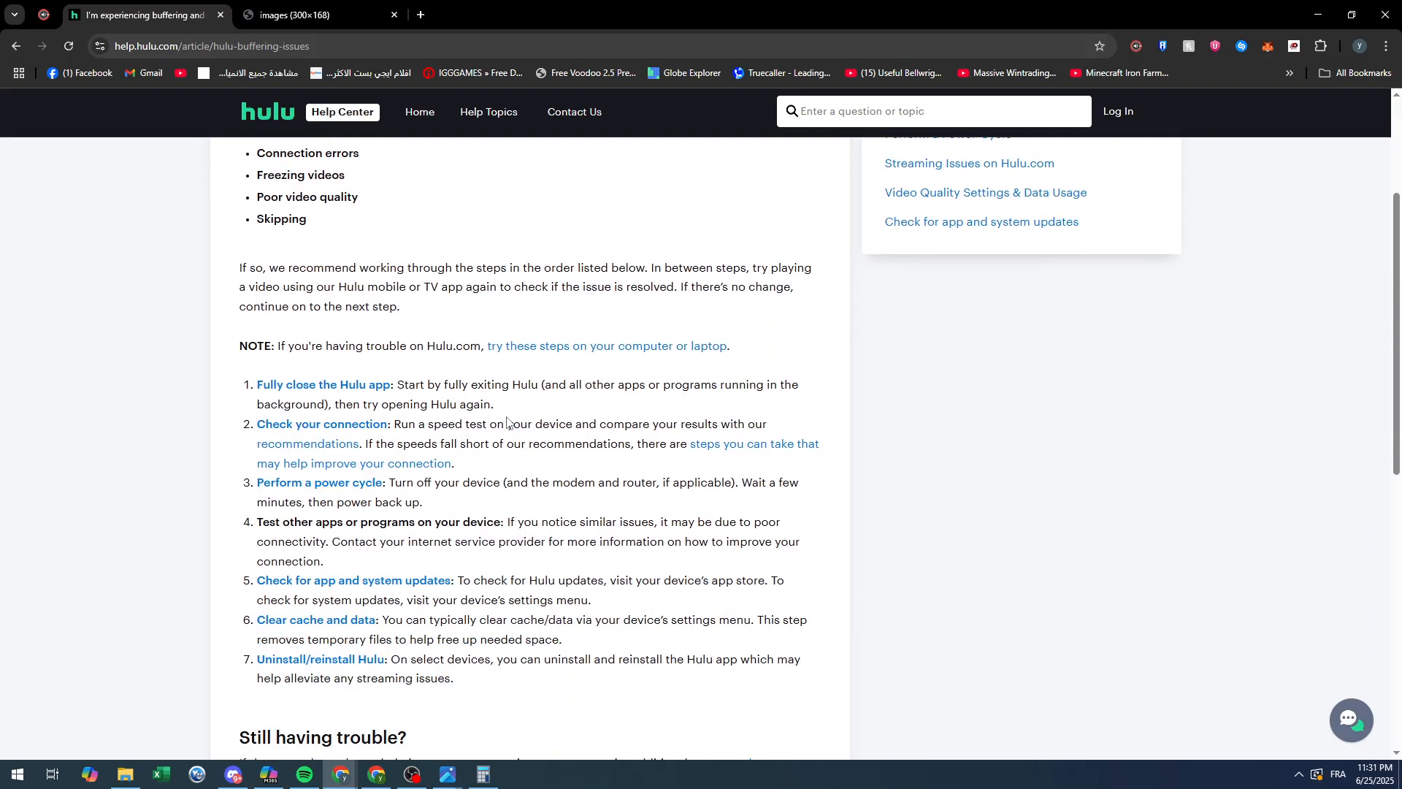
scroll(down, 3)
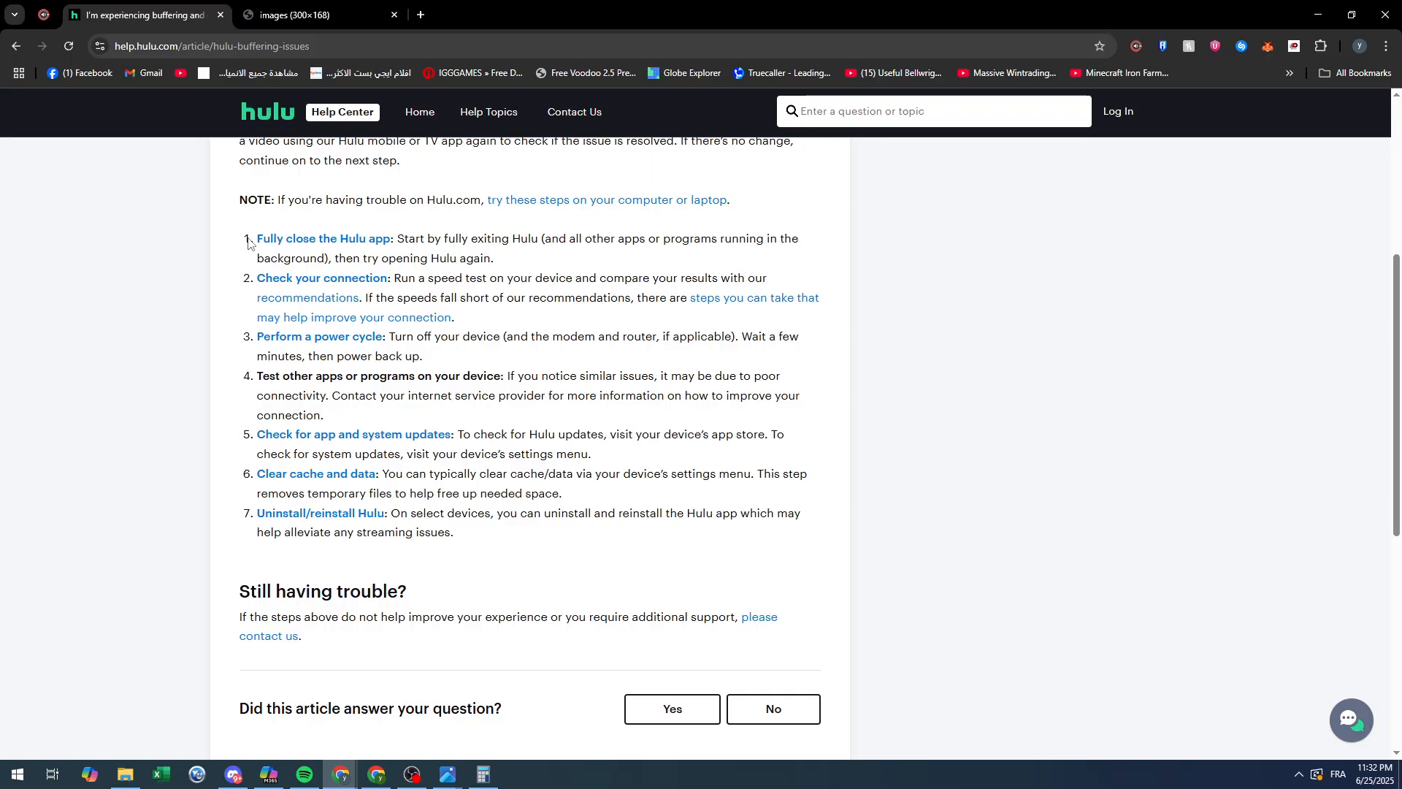
mouse_move(511, 510)
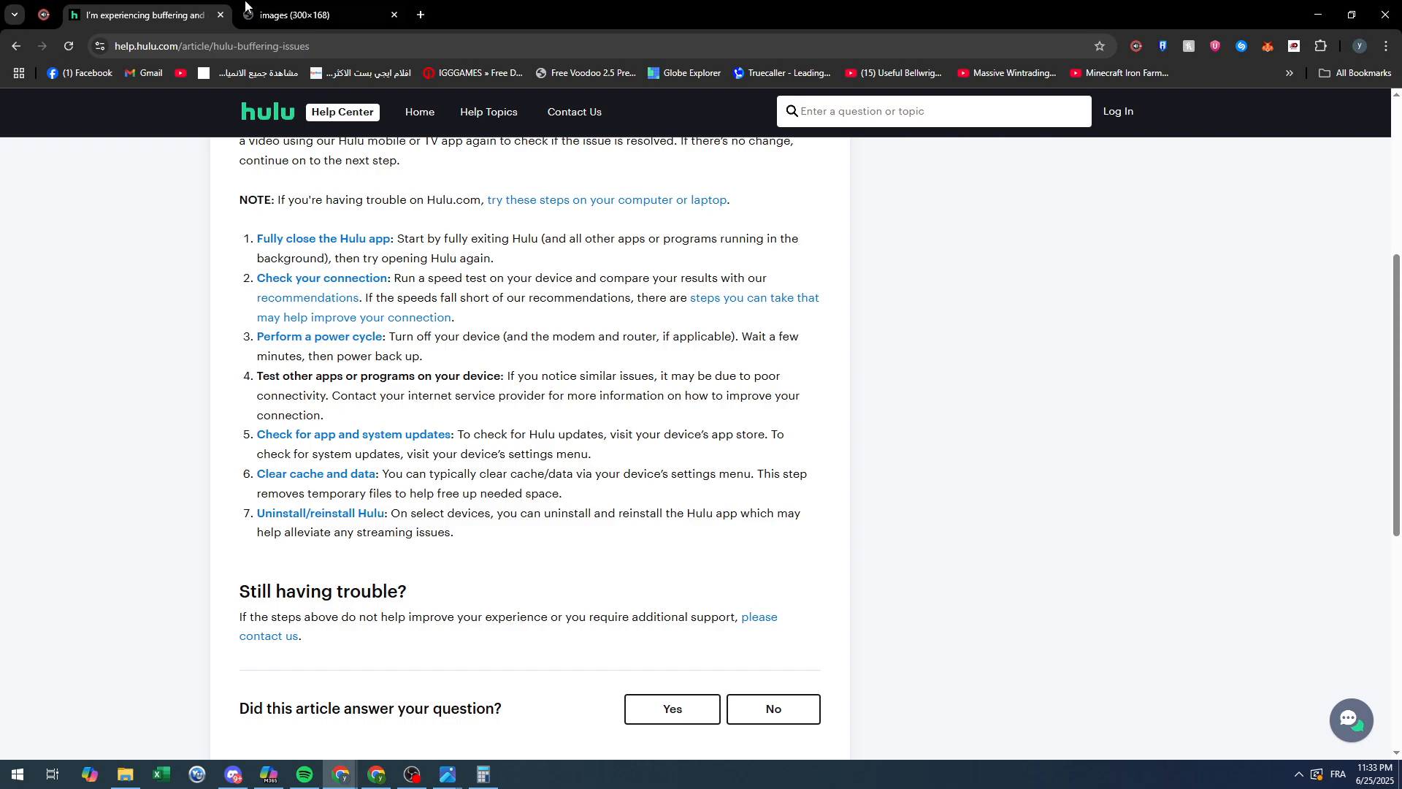
click(100, 46)
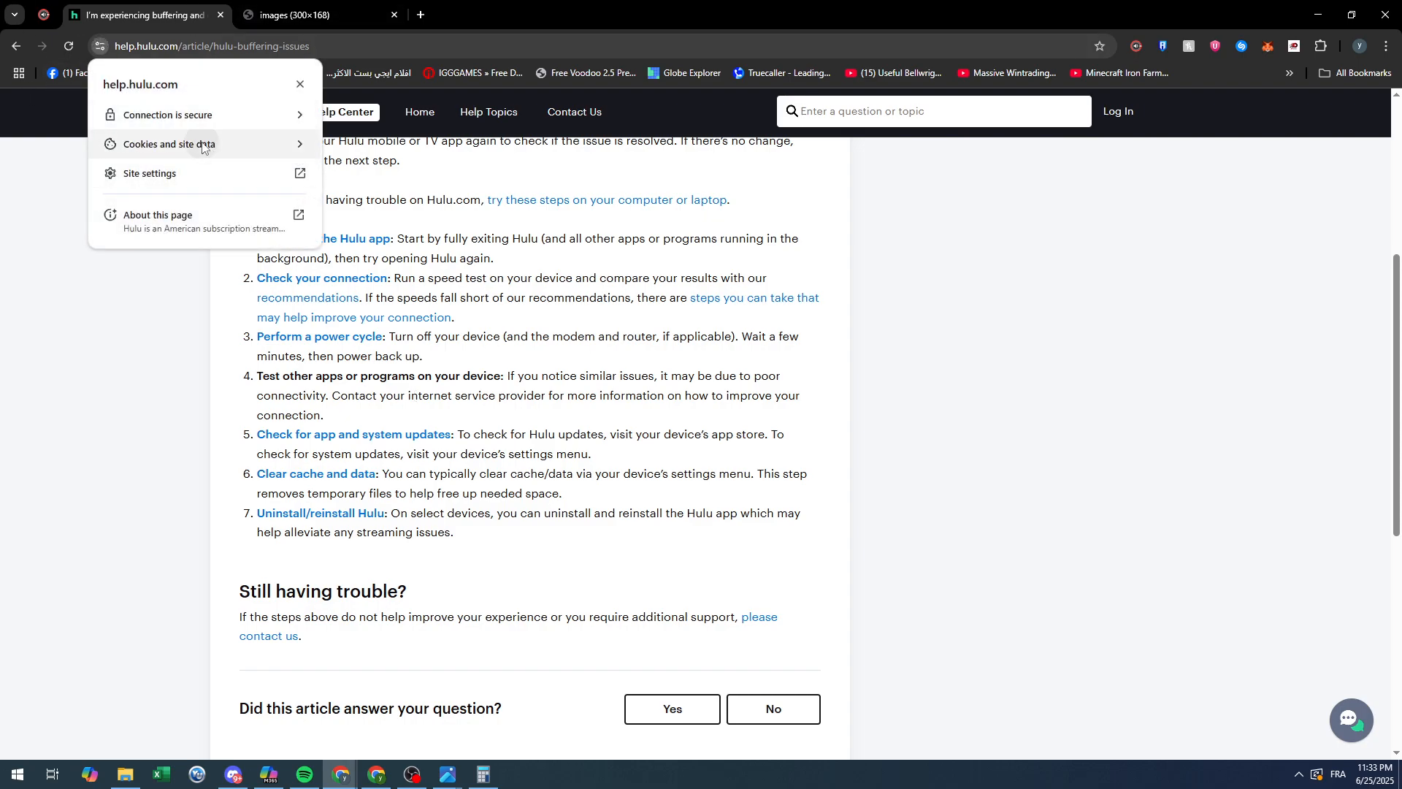
click(170, 143)
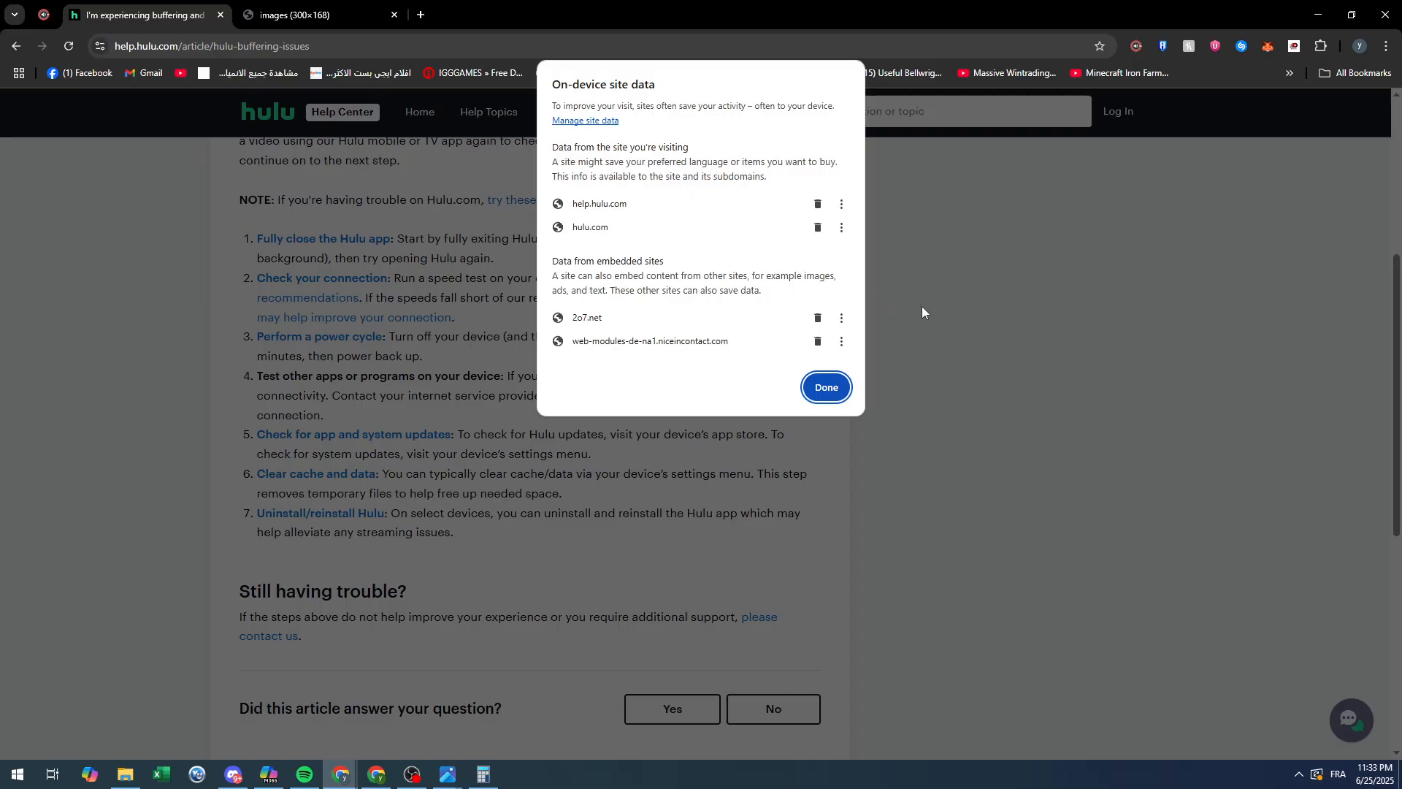
click(824, 387)
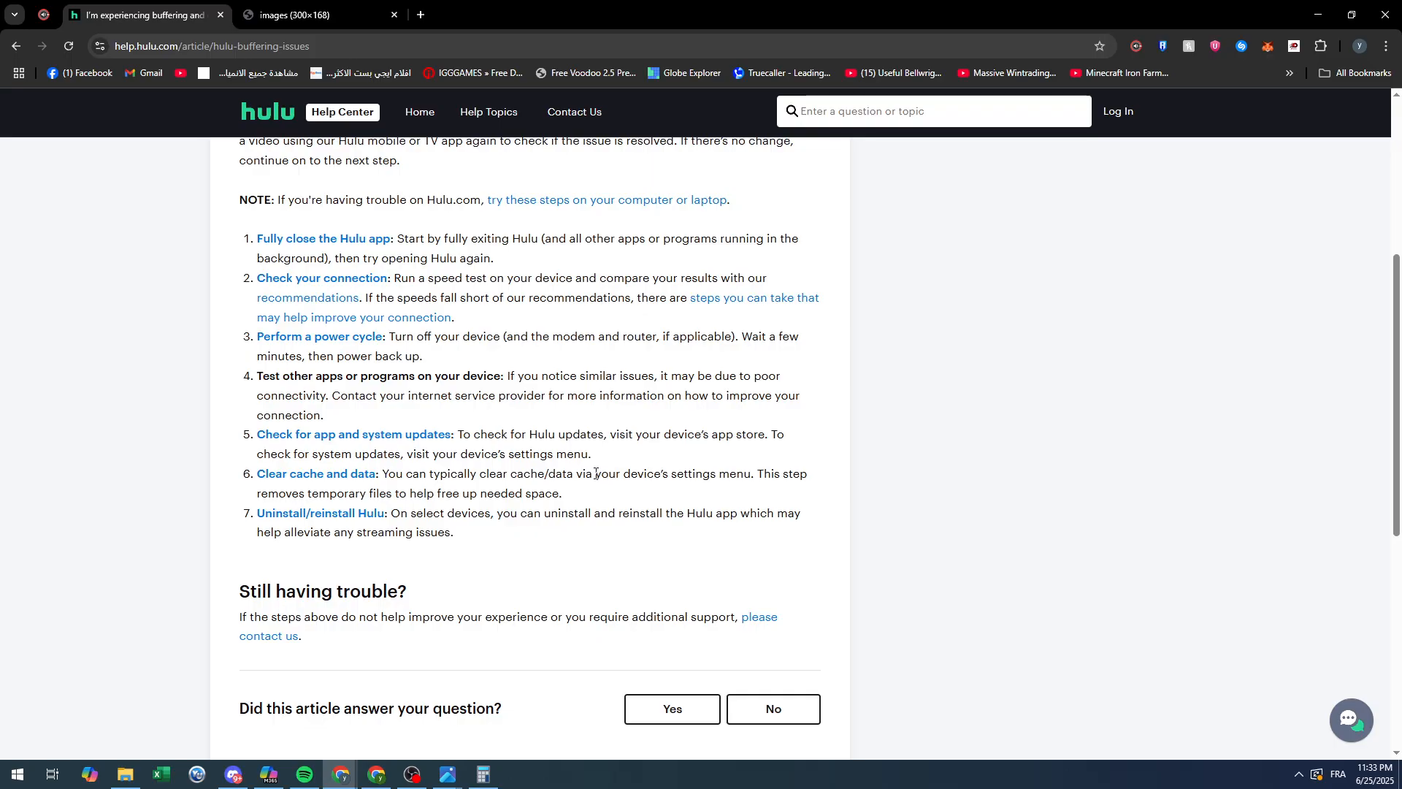
scroll(up, 3)
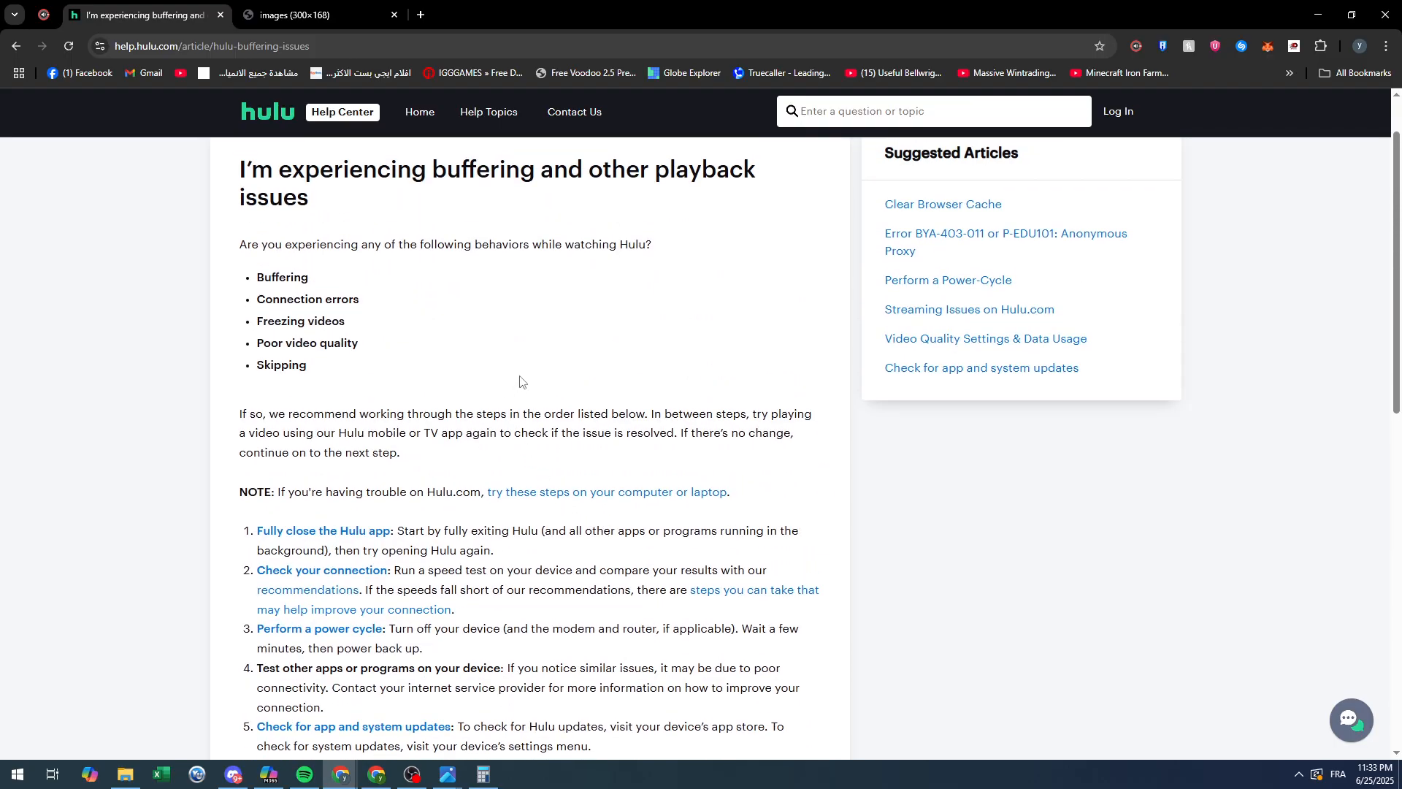